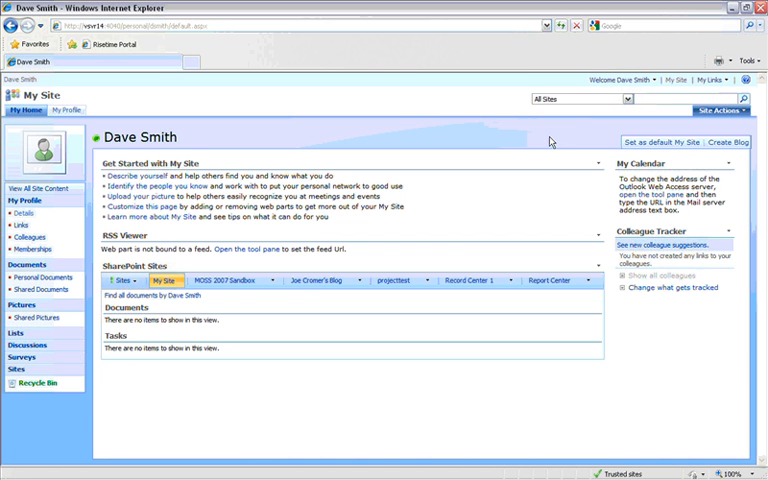
mouse_move(492, 160)
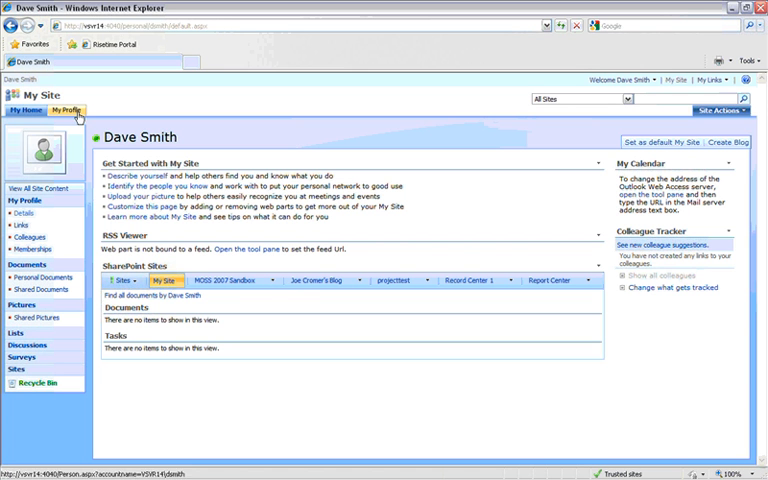
- Show Dave Smith's own public My Profile page
left_click(62, 110)
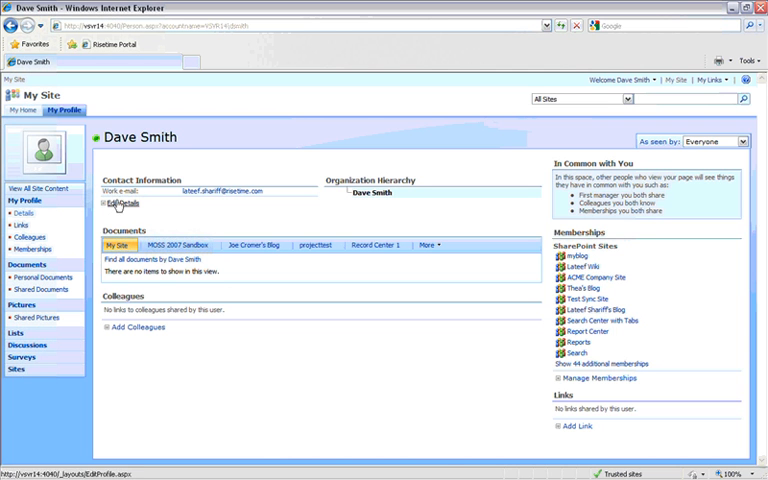
- In Edit Details, write the About me introduction: 'Hello, Im Dave and I'm an Operations Manager here at Risetime.'
left_click(116, 192)
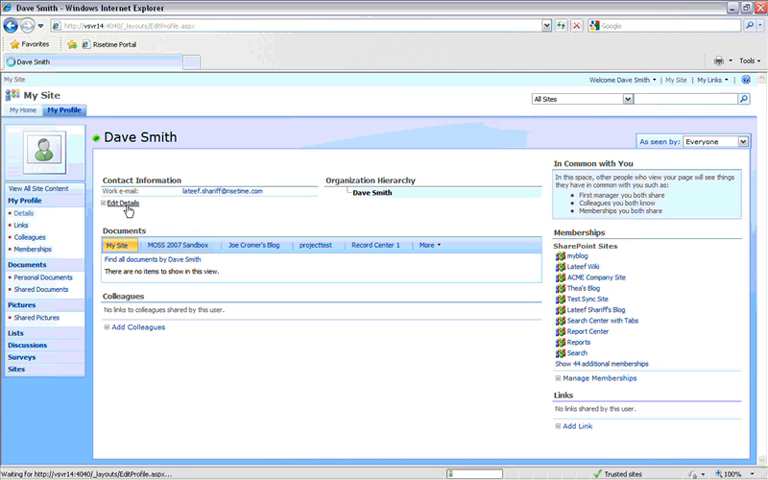
left_click(116, 200)
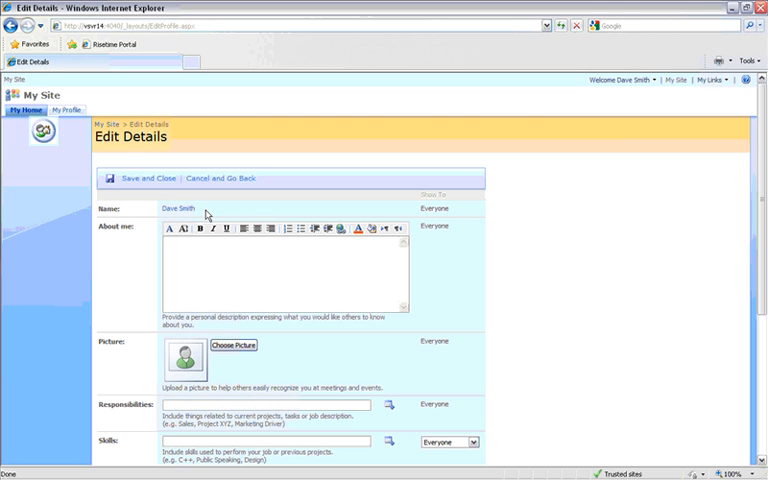
left_click(228, 268)
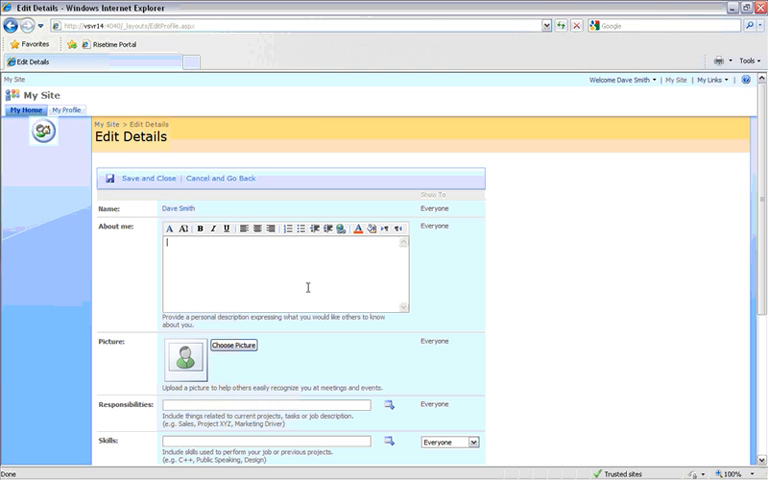
type("Hello, Im Dave and I'm an Operations Manager here at Risetime.")
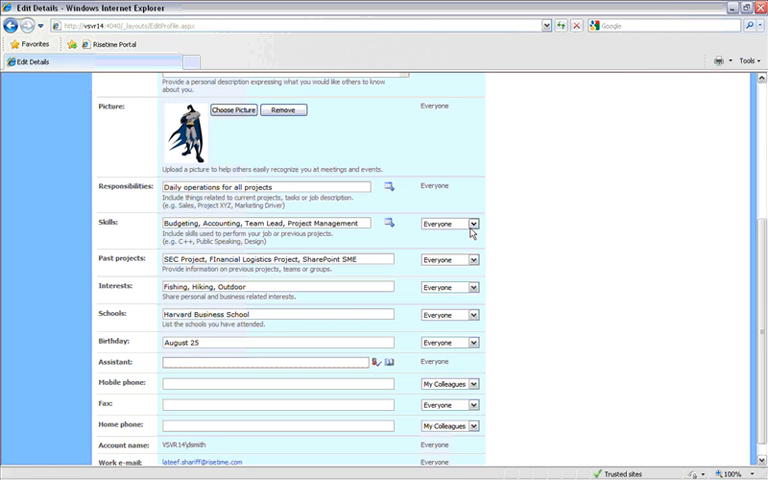
- Show Skills and Past projects only to My Colleagues and Schools only to My Manager
left_click(472, 224)
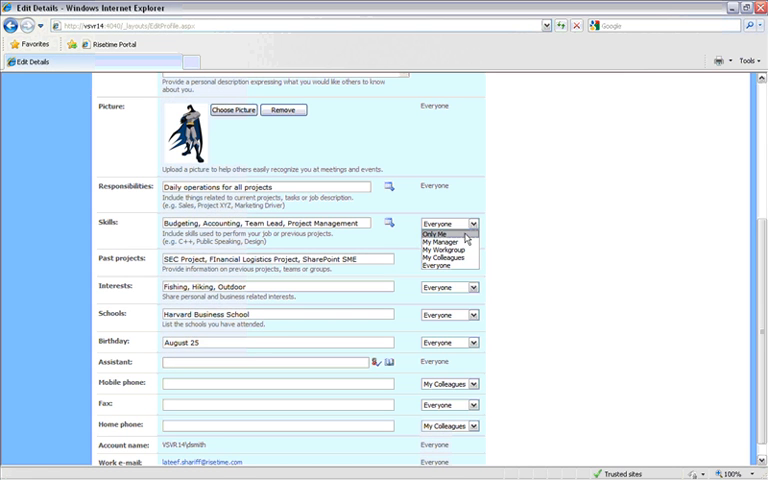
left_click(448, 256)
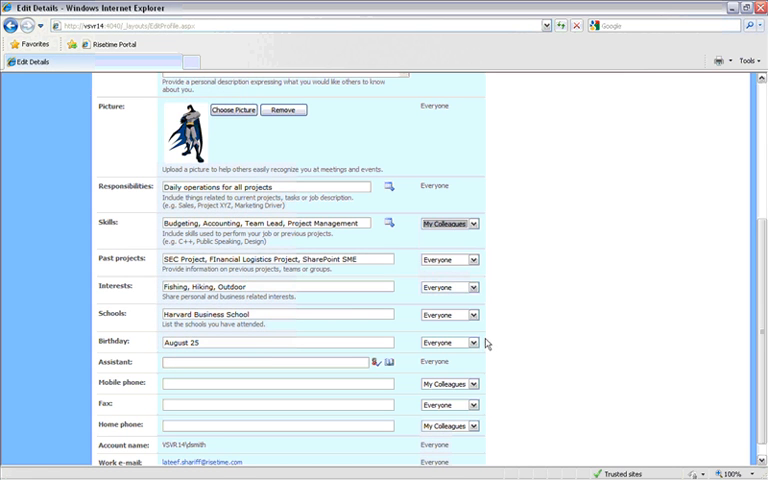
left_click(474, 258)
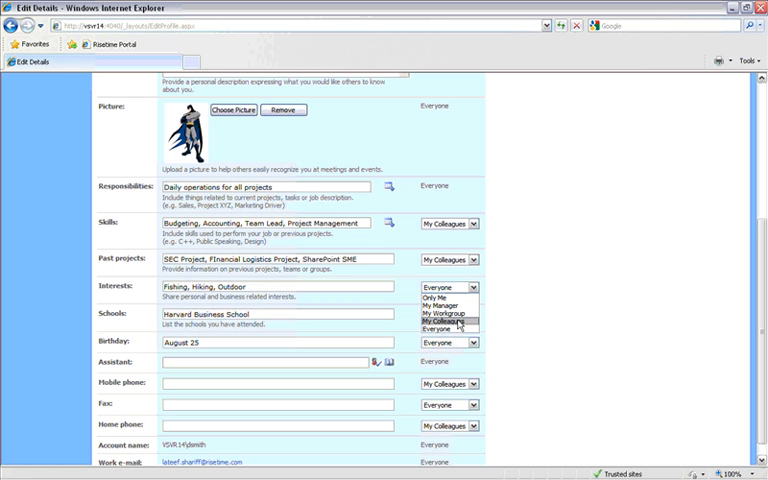
left_click(436, 304)
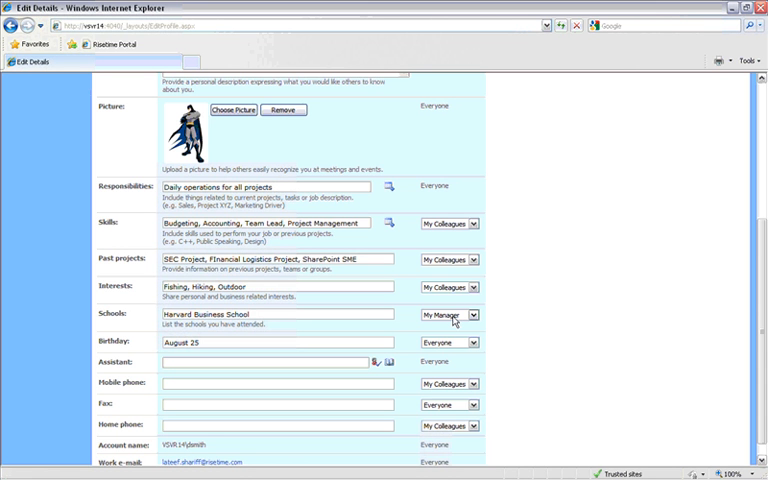
scroll("up", 3)
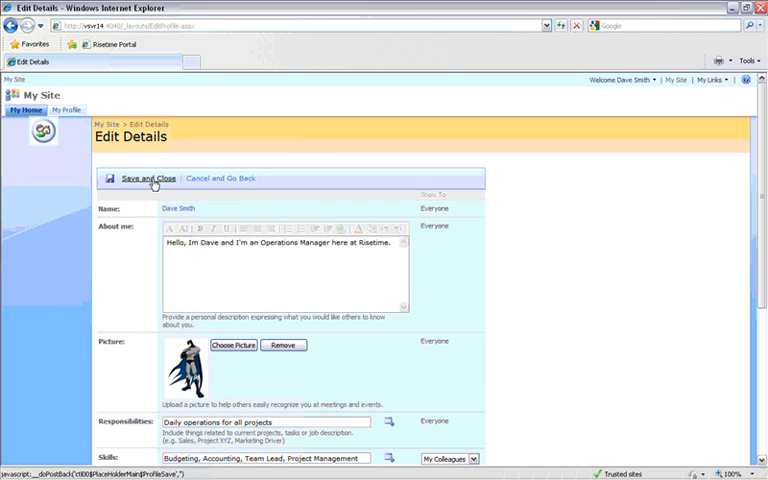
- Save and close the edited profile to see the updated About me, responsibilities and birthday
left_click(150, 178)
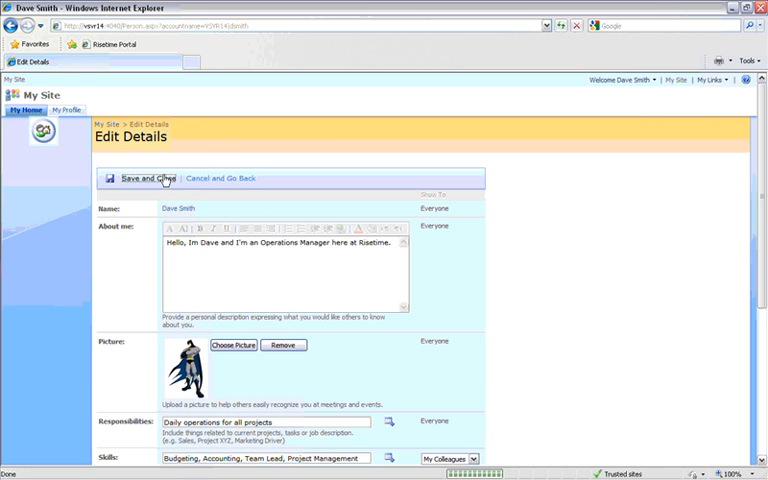
left_click(162, 178)
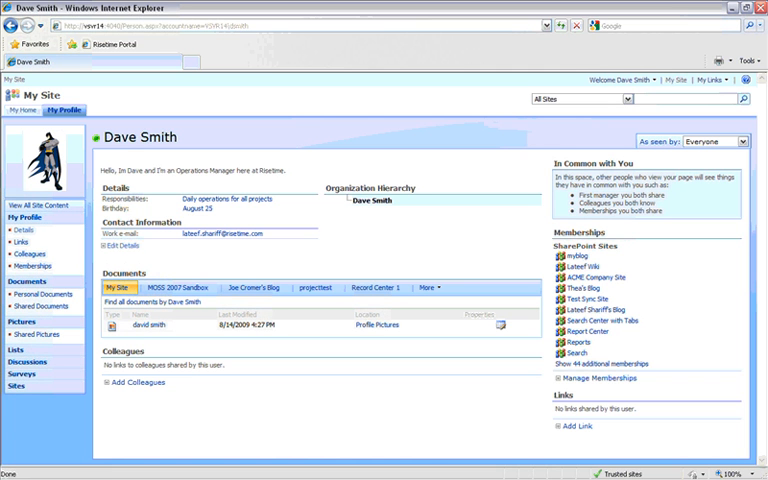
mouse_move(324, 292)
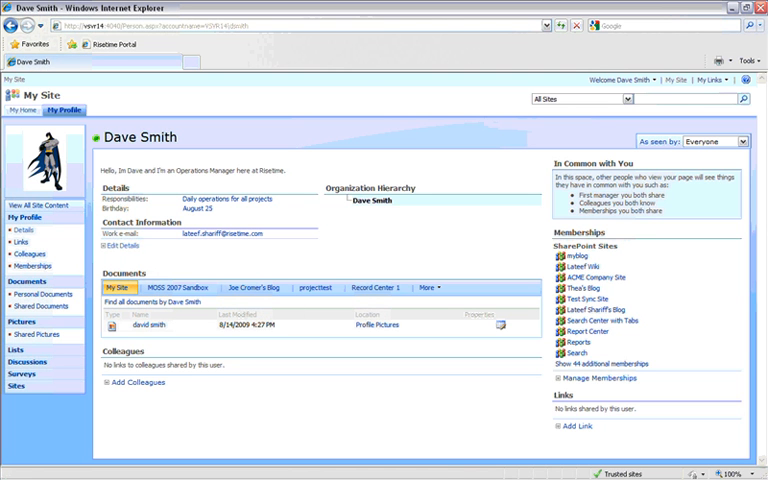
mouse_move(116, 218)
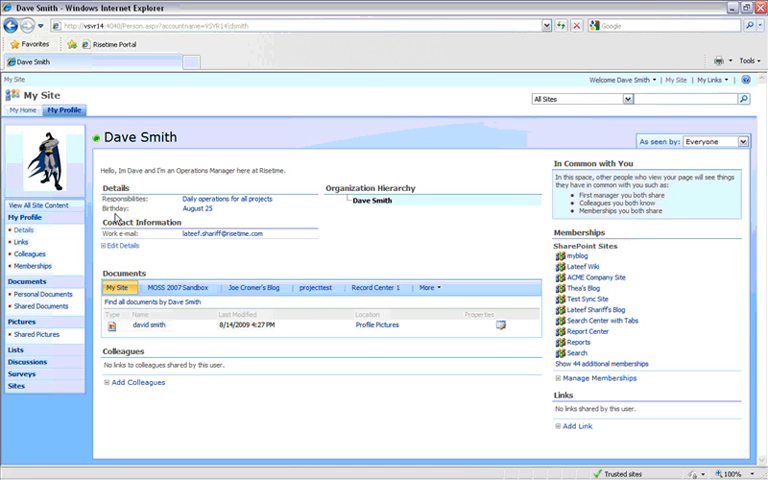
mouse_move(400, 236)
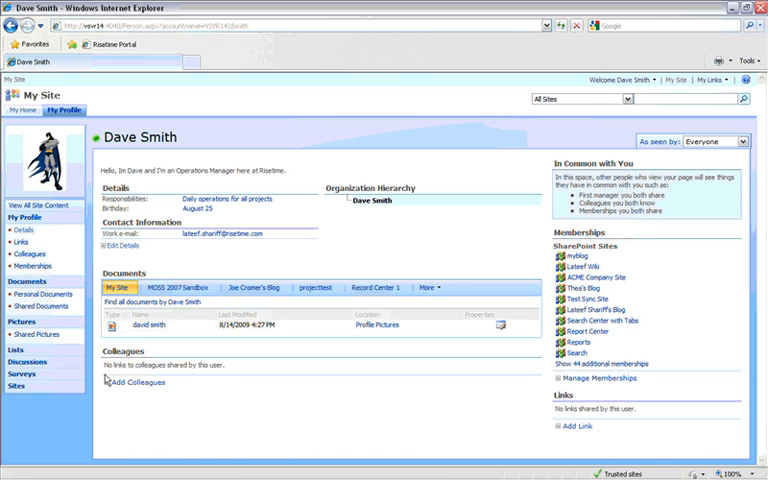
mouse_move(108, 372)
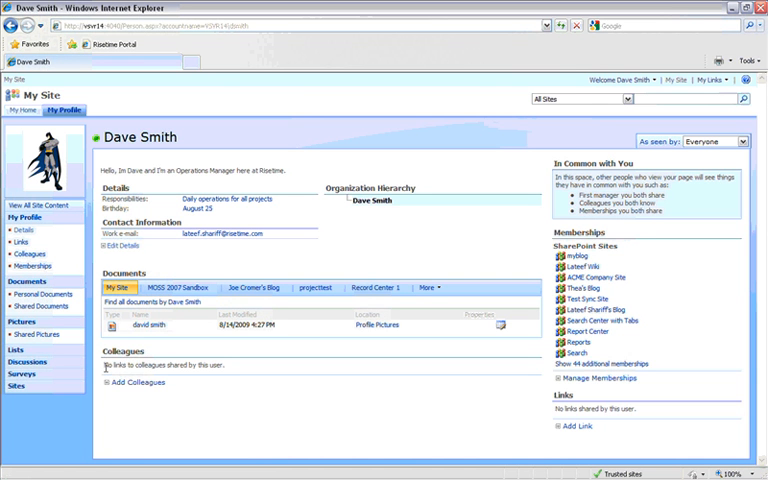
mouse_move(140, 348)
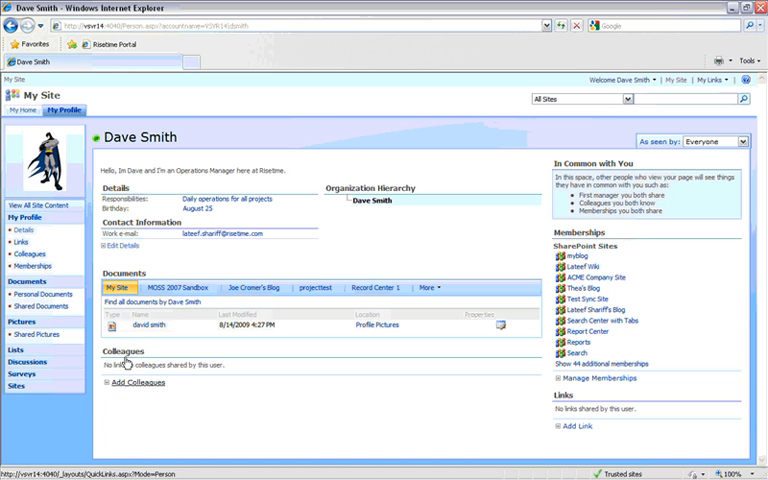
- Start adding colleagues from the Colleagues section, listing suggested people
left_click(130, 384)
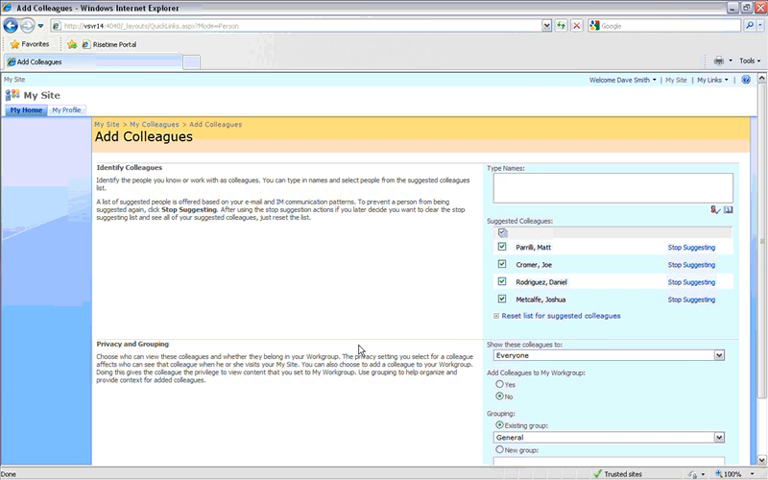
mouse_move(354, 340)
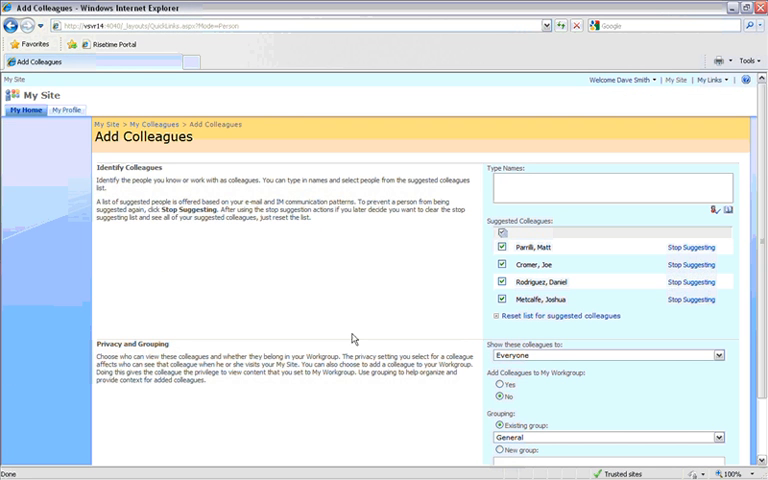
mouse_move(348, 326)
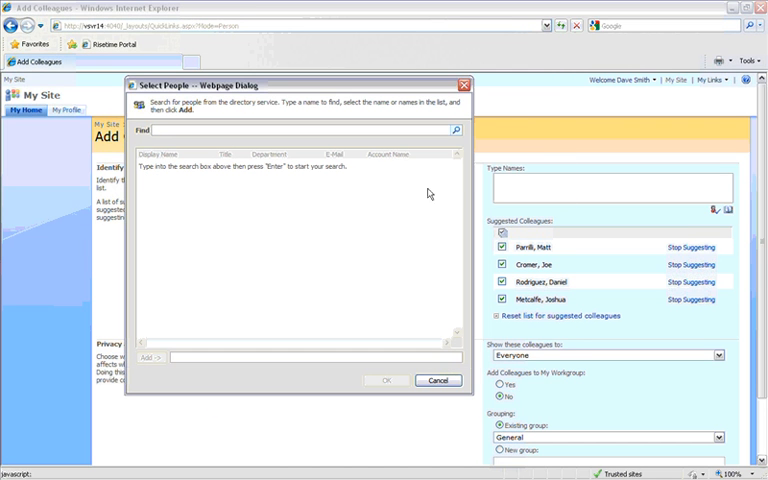
mouse_move(492, 228)
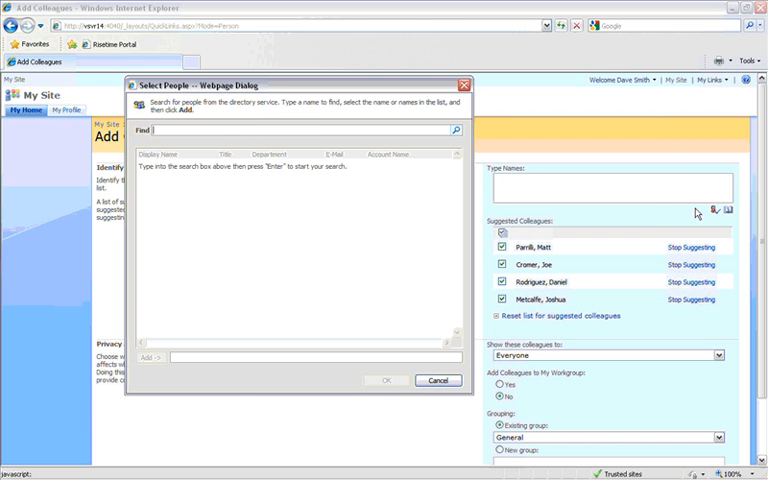
- Find Cramer, Metcalfe and Sharoff in the people directory and pick them as colleagues
type("joe")
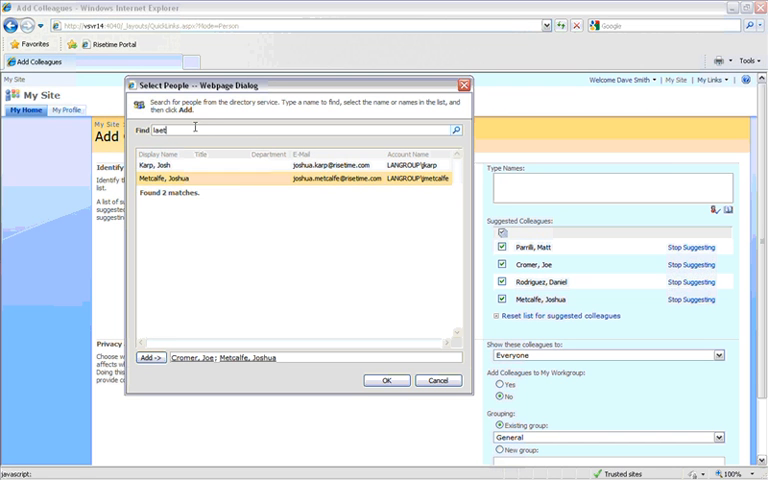
type("eef")
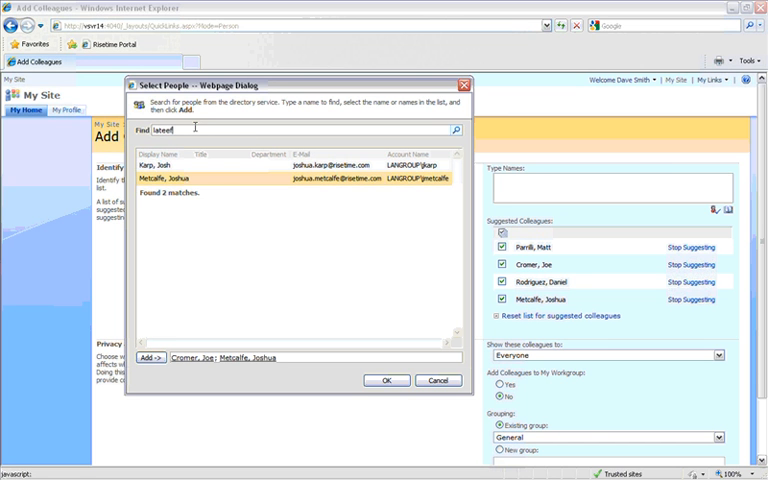
left_click(456, 130)
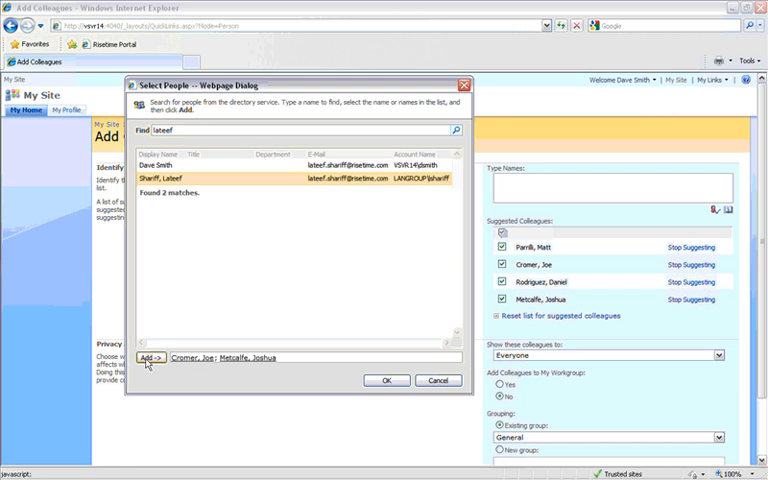
left_click(148, 356)
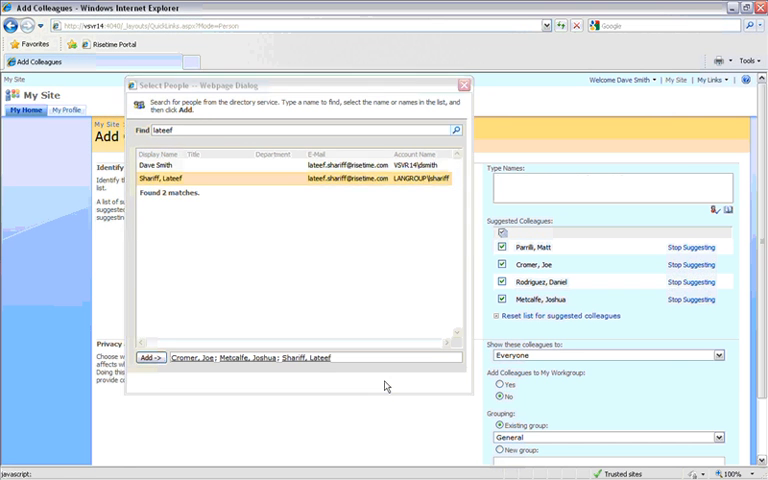
left_click(146, 356)
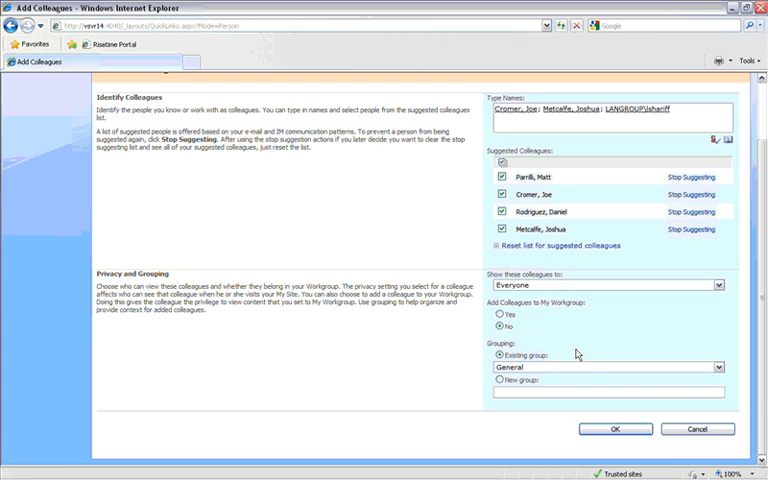
- Confirm adding the picked colleagues, shown to everyone under the General group
left_click(616, 428)
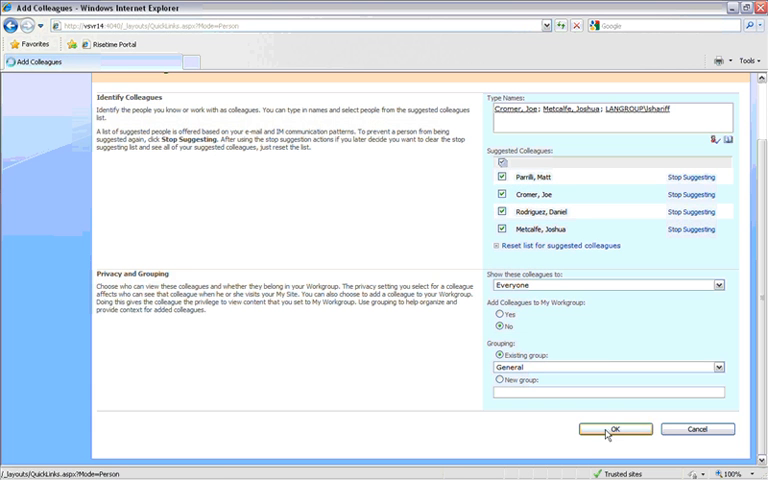
left_click(614, 428)
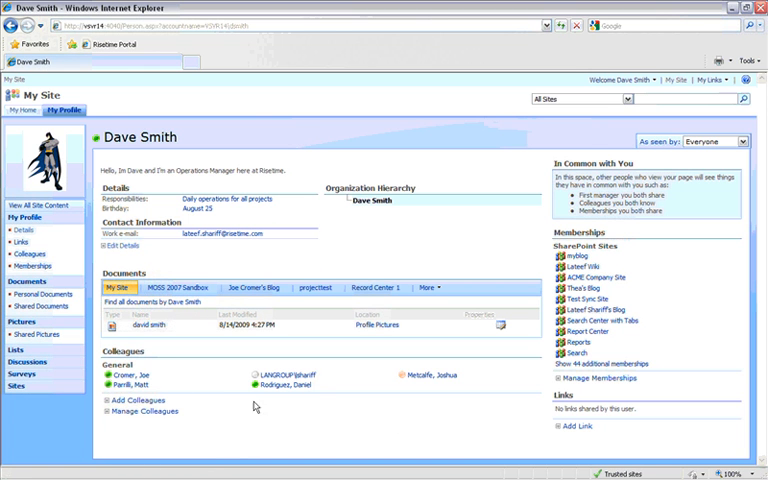
mouse_move(254, 406)
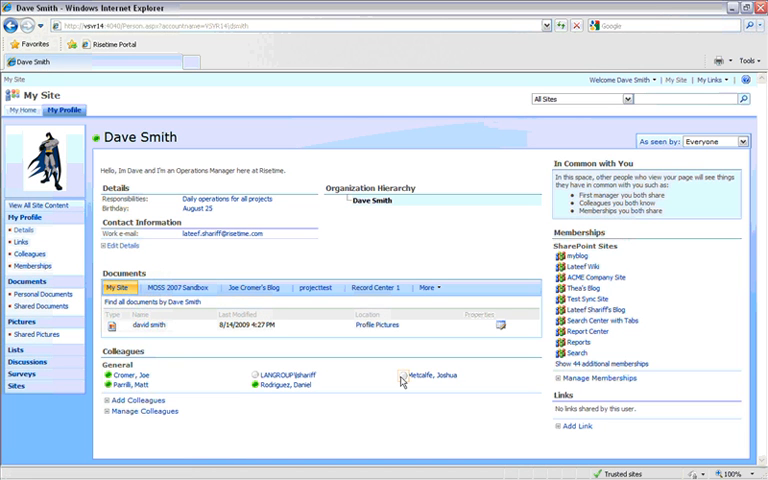
mouse_move(420, 376)
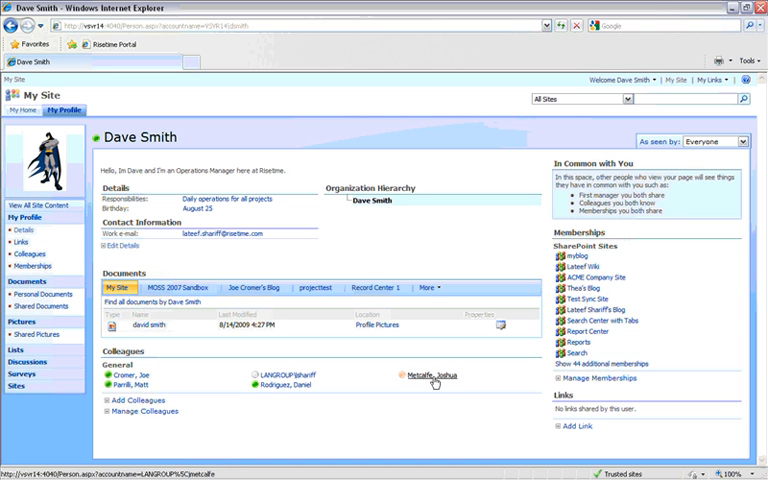
mouse_move(280, 392)
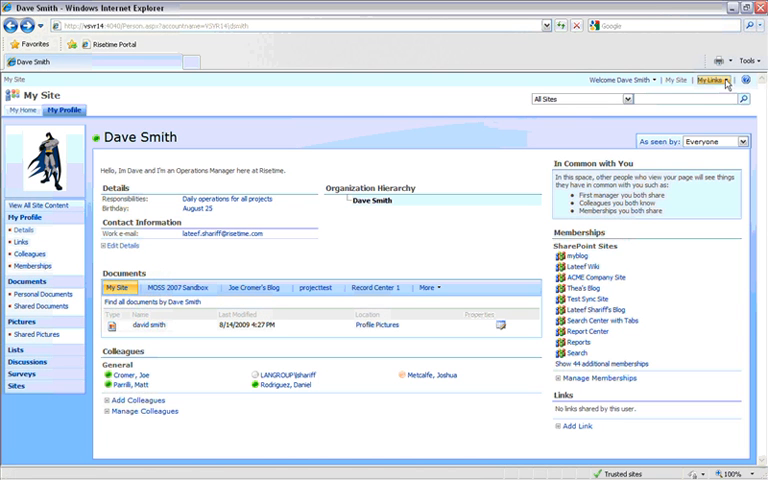
- Add a personal link titled Yahoo with its web address under My Links
left_click(712, 80)
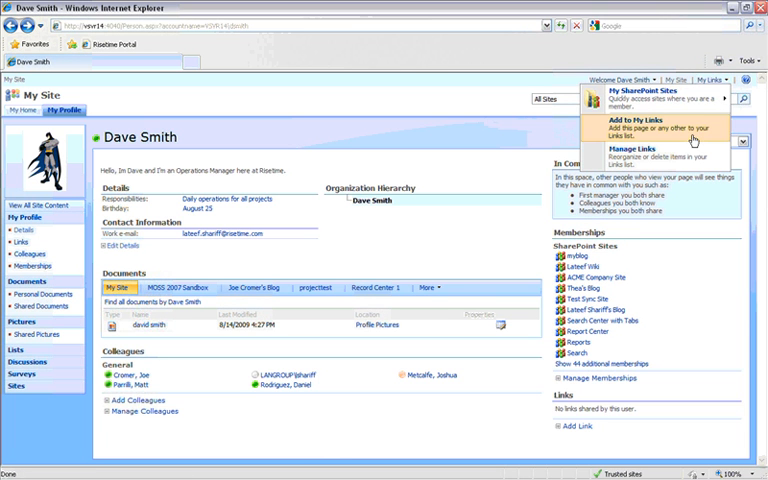
left_click(648, 96)
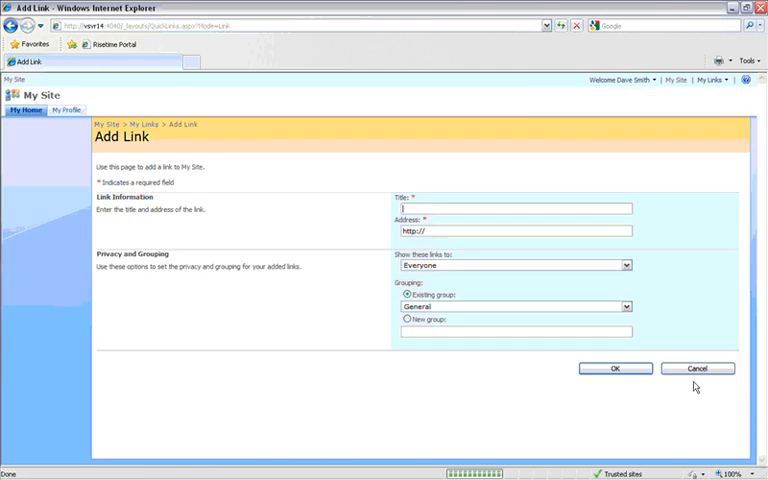
type("Yahoo!")
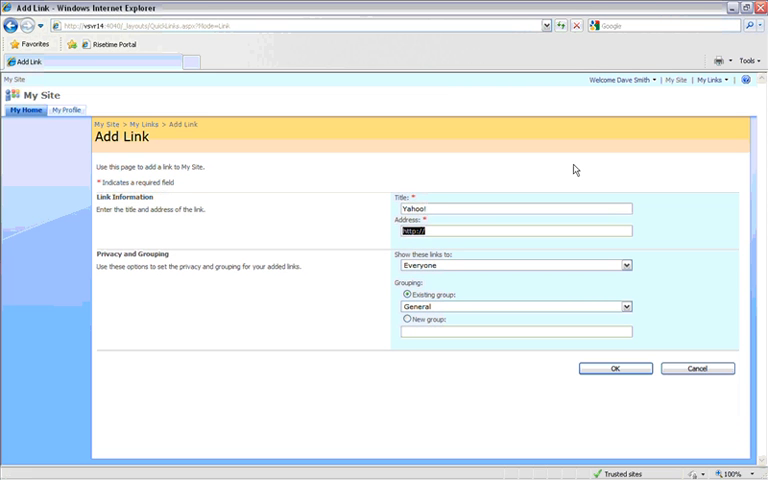
type("http://www.Y")
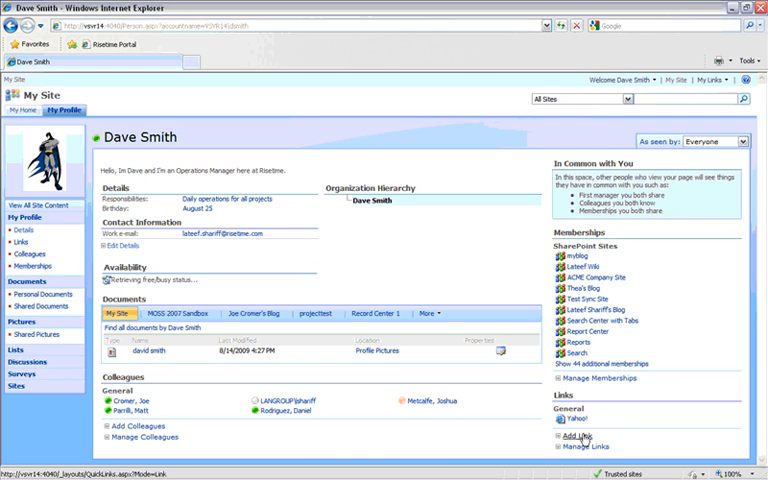
left_click(572, 436)
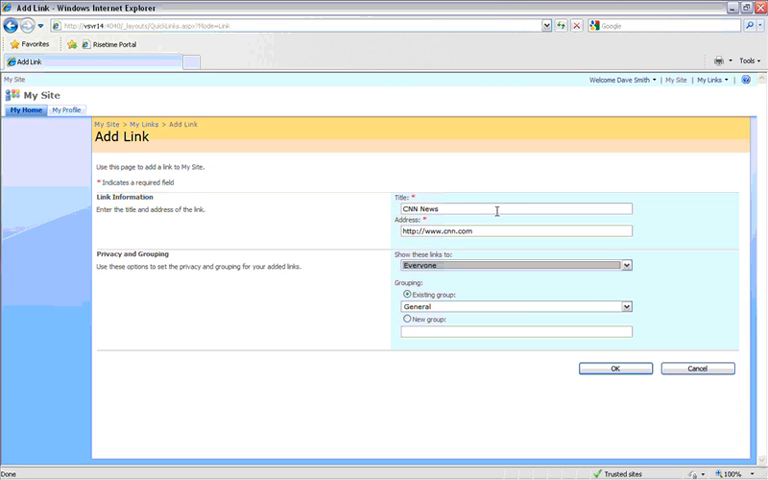
left_click(628, 264)
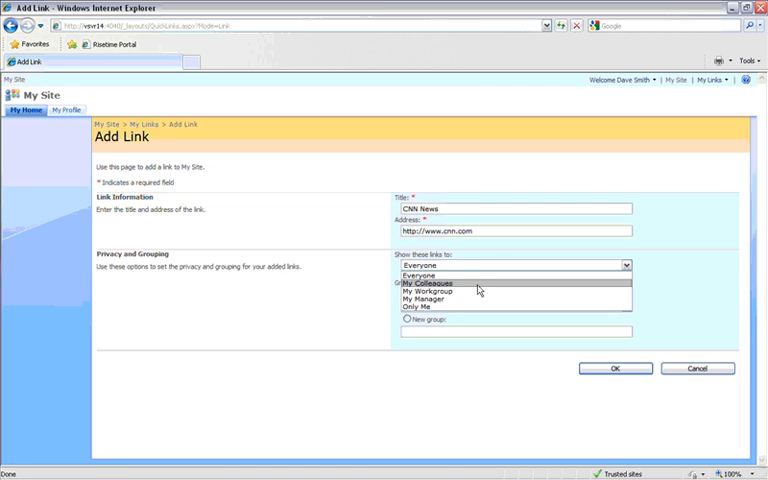
left_click(430, 284)
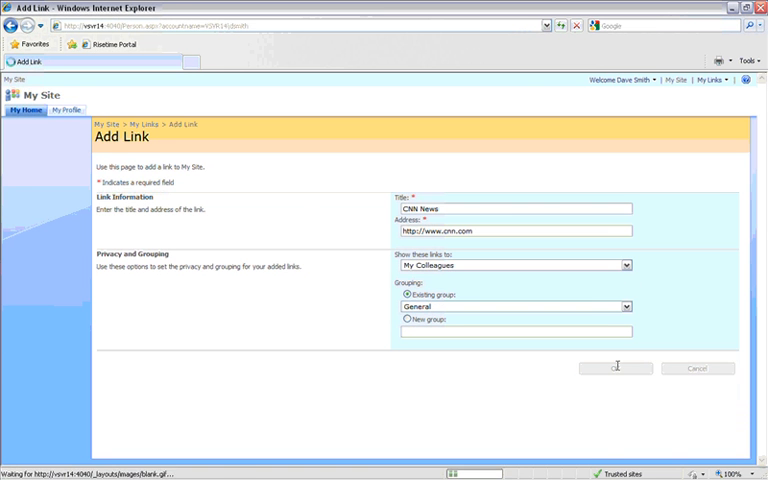
left_click(616, 368)
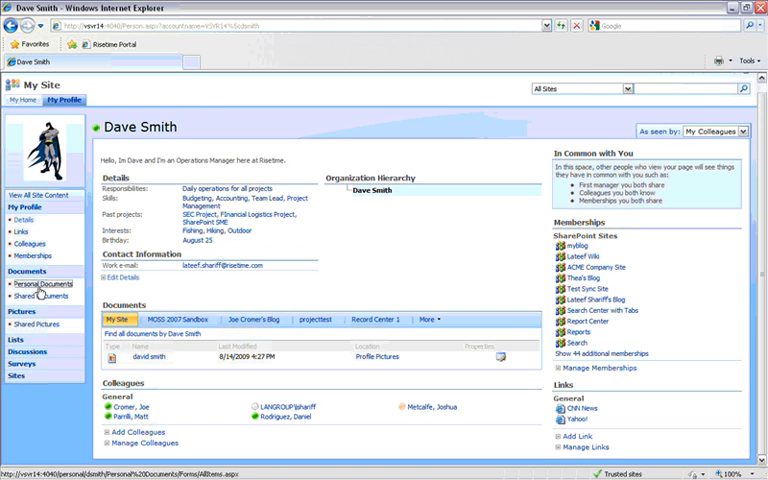
mouse_move(264, 284)
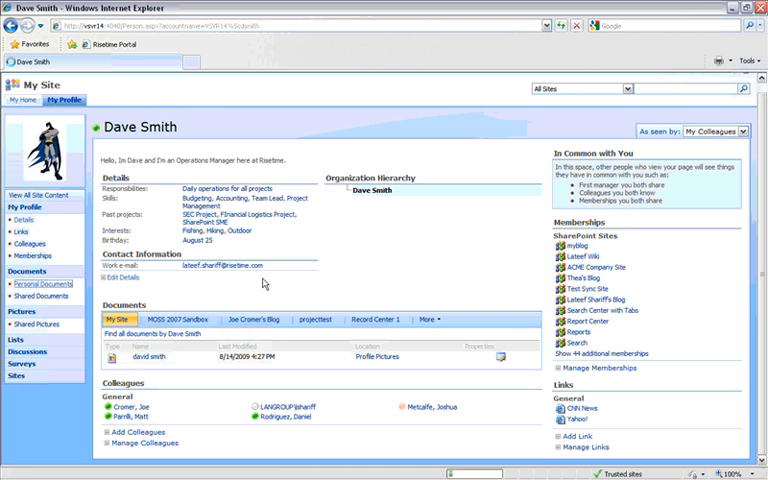
left_click(40, 284)
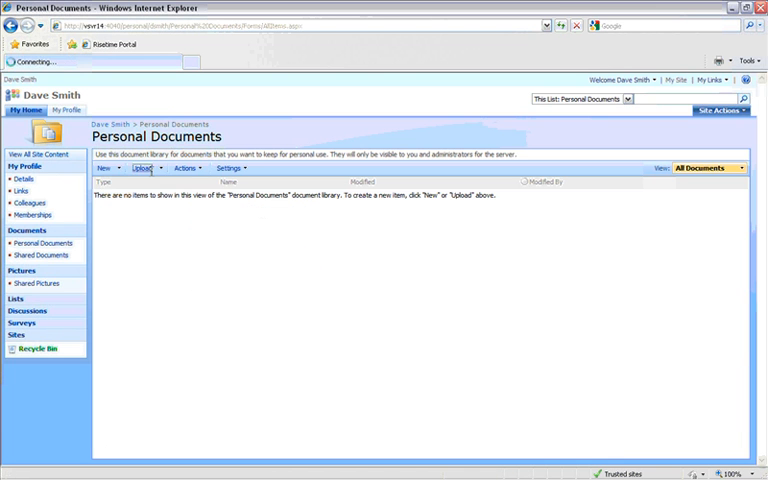
left_click(138, 168)
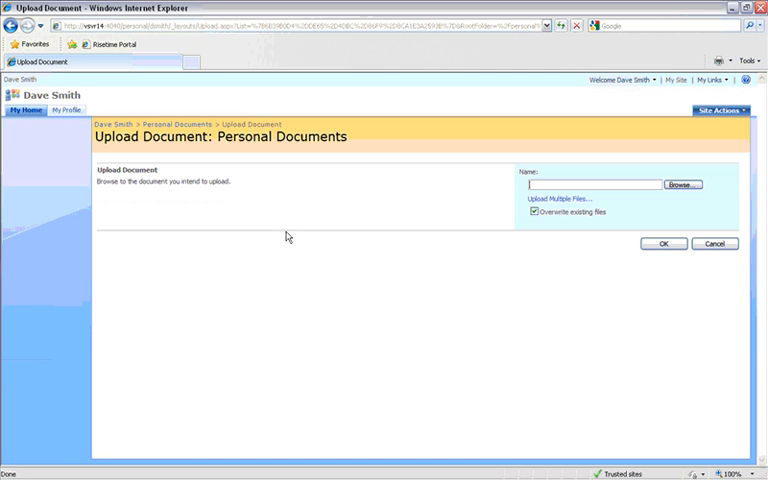
left_click(684, 184)
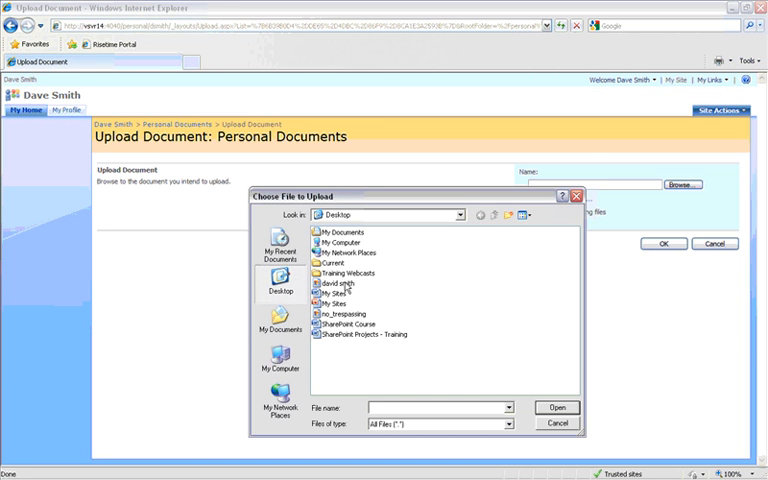
left_click(556, 408)
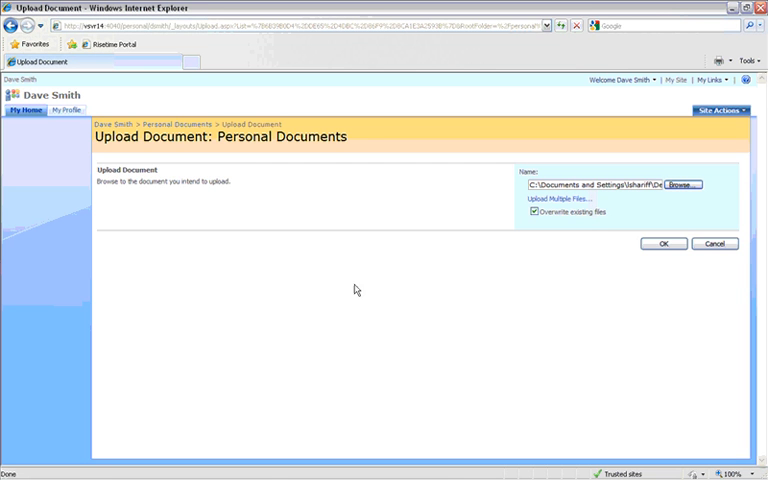
left_click(664, 244)
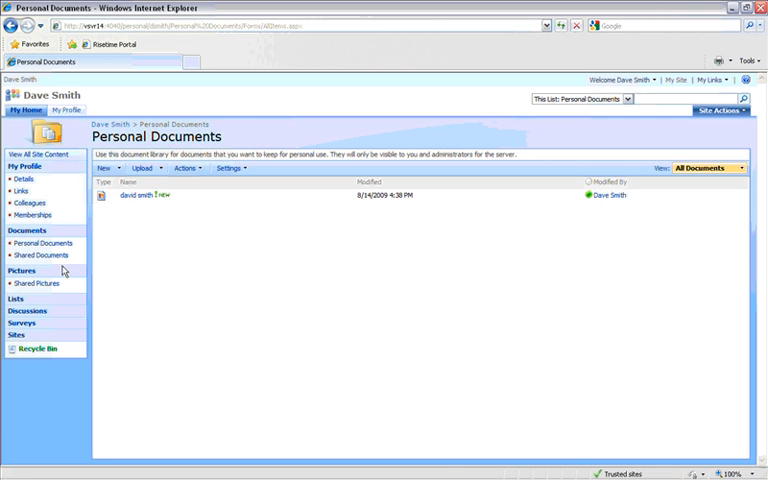
- Upload the My Sites document into the Shared Documents library
left_click(40, 256)
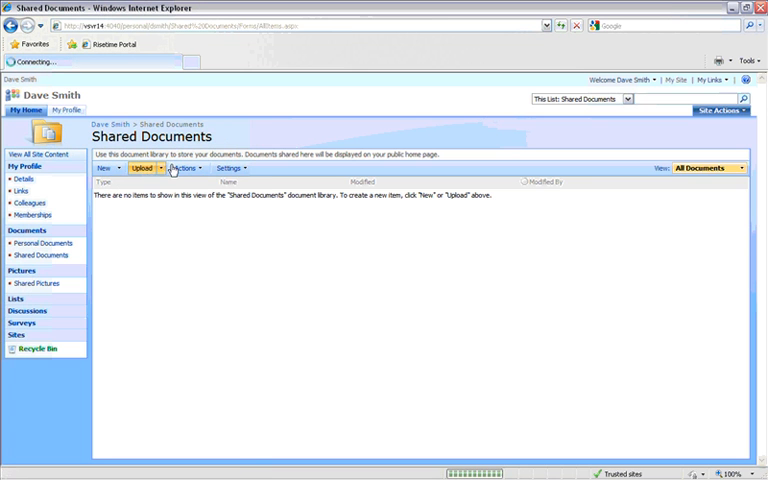
left_click(140, 168)
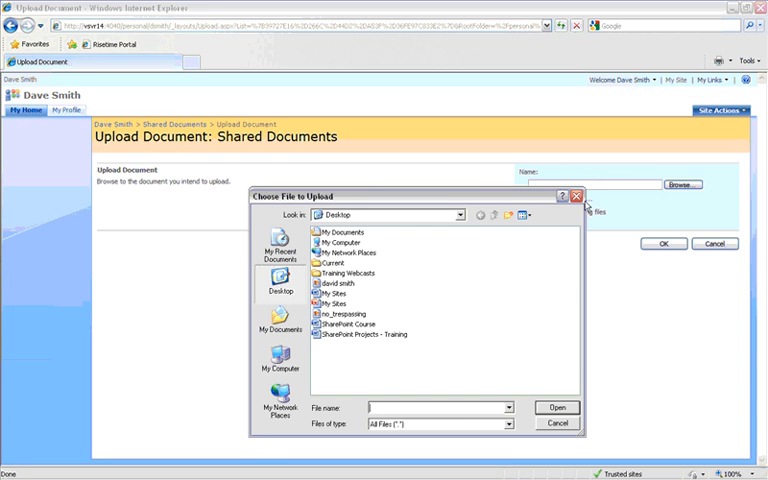
left_click(556, 408)
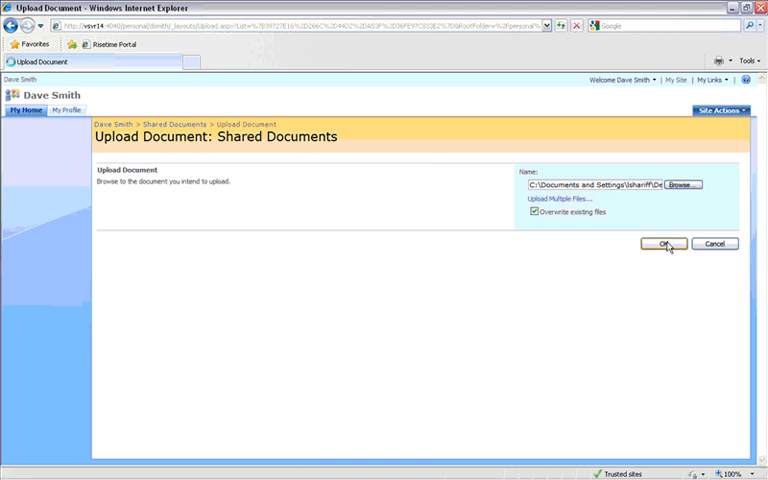
left_click(662, 244)
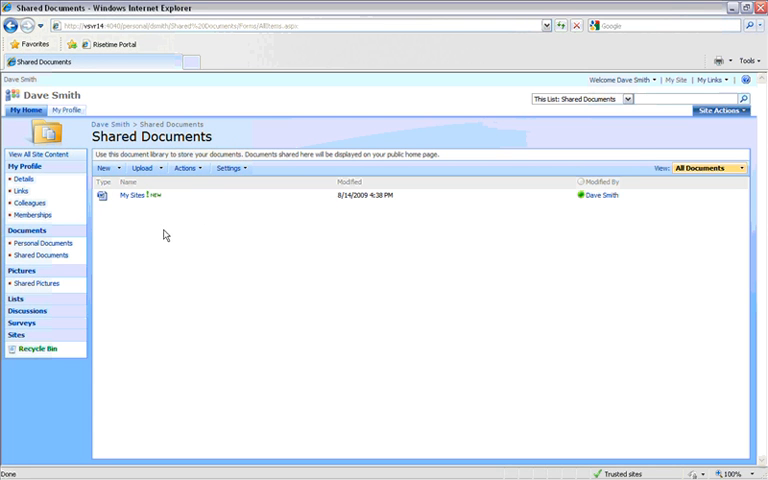
mouse_move(164, 228)
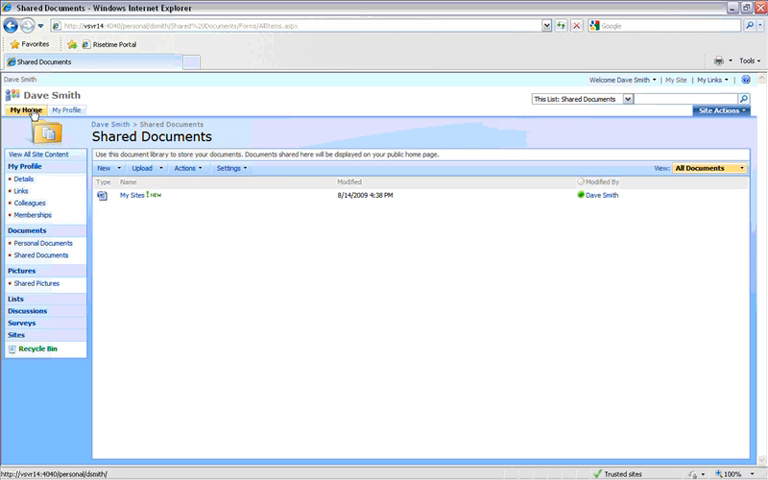
left_click(62, 108)
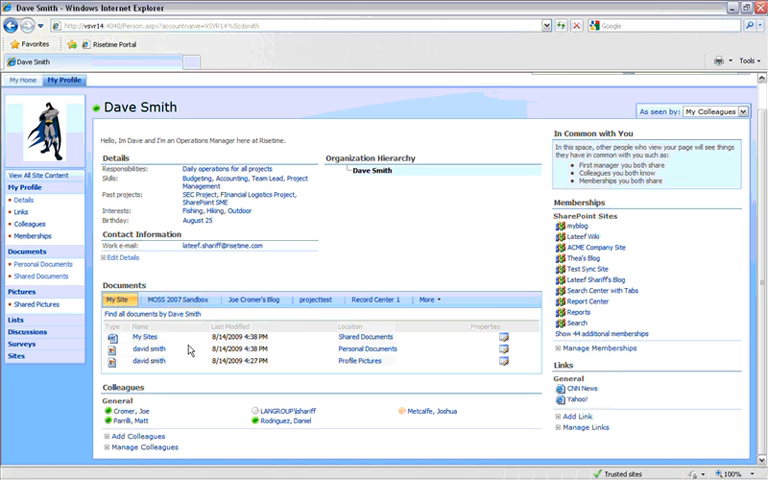
mouse_move(190, 348)
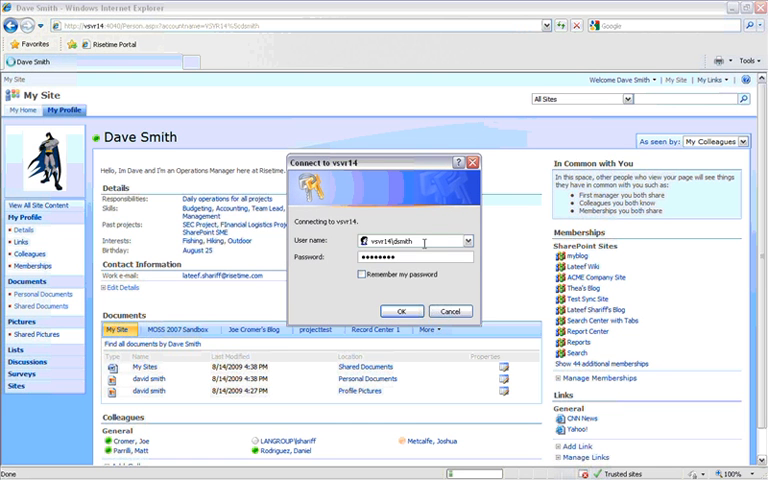
left_click(464, 240)
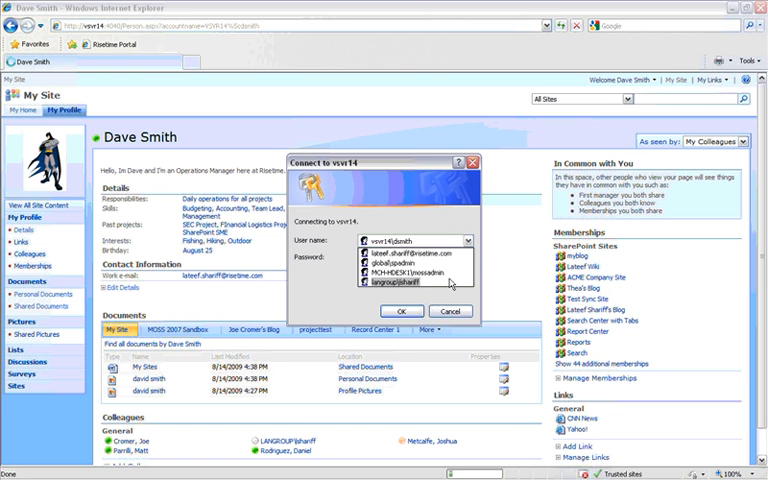
left_click(404, 312)
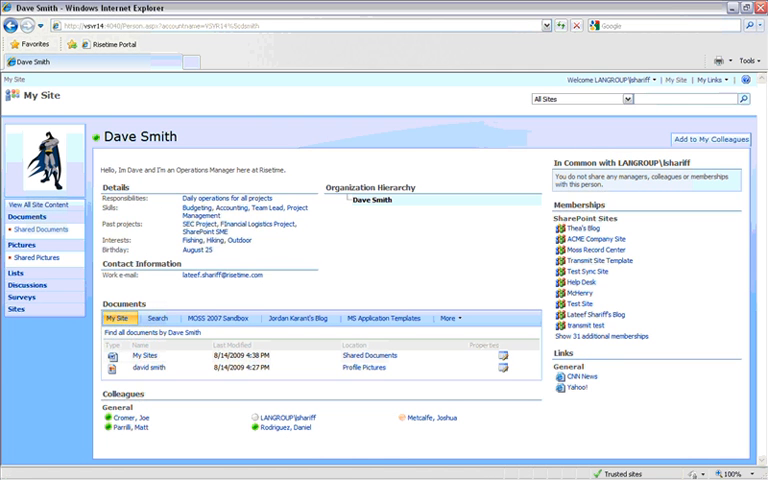
mouse_move(356, 400)
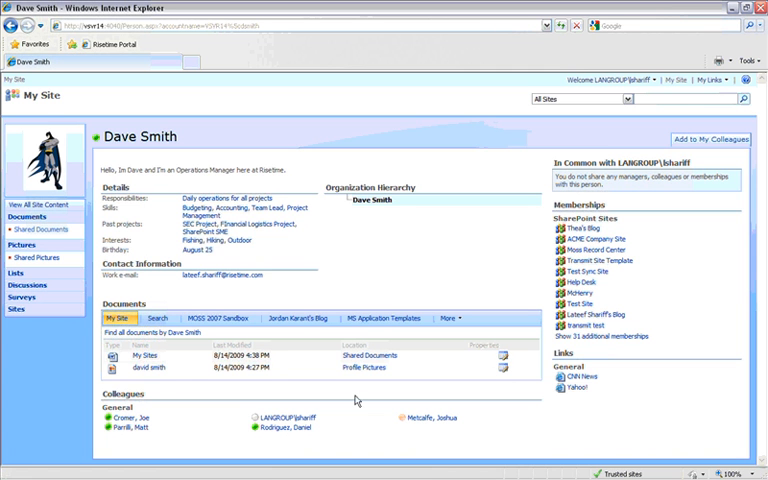
mouse_move(136, 356)
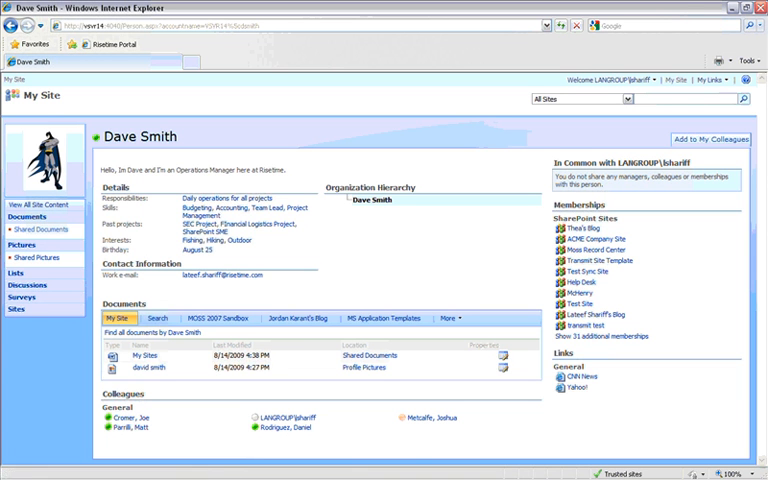
mouse_move(300, 346)
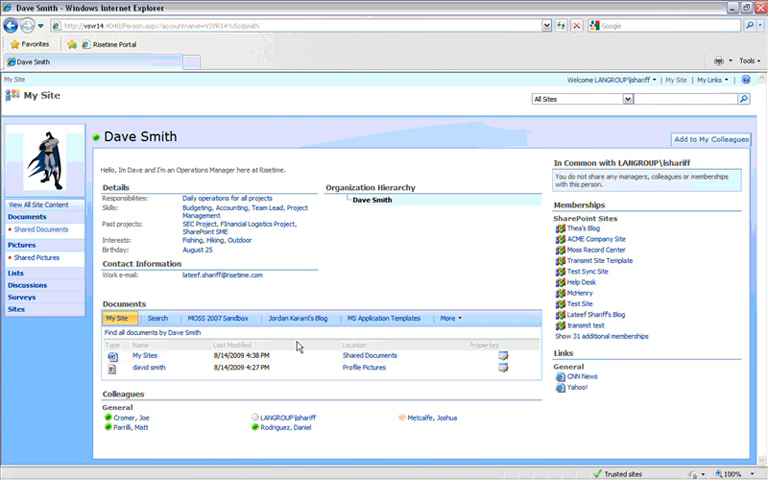